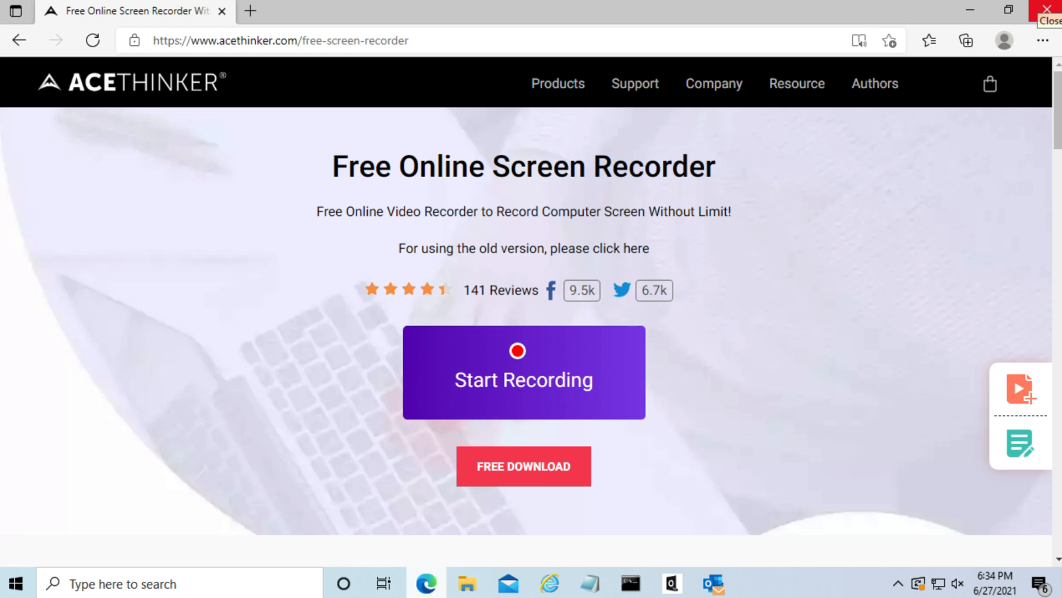
mouse_move(757, 384)
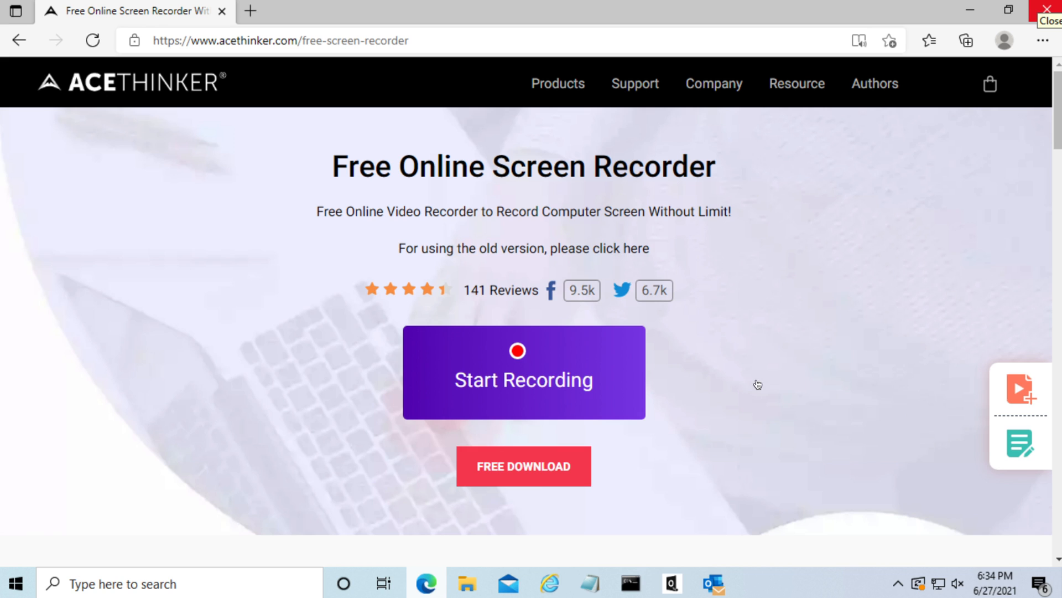
mouse_move(759, 387)
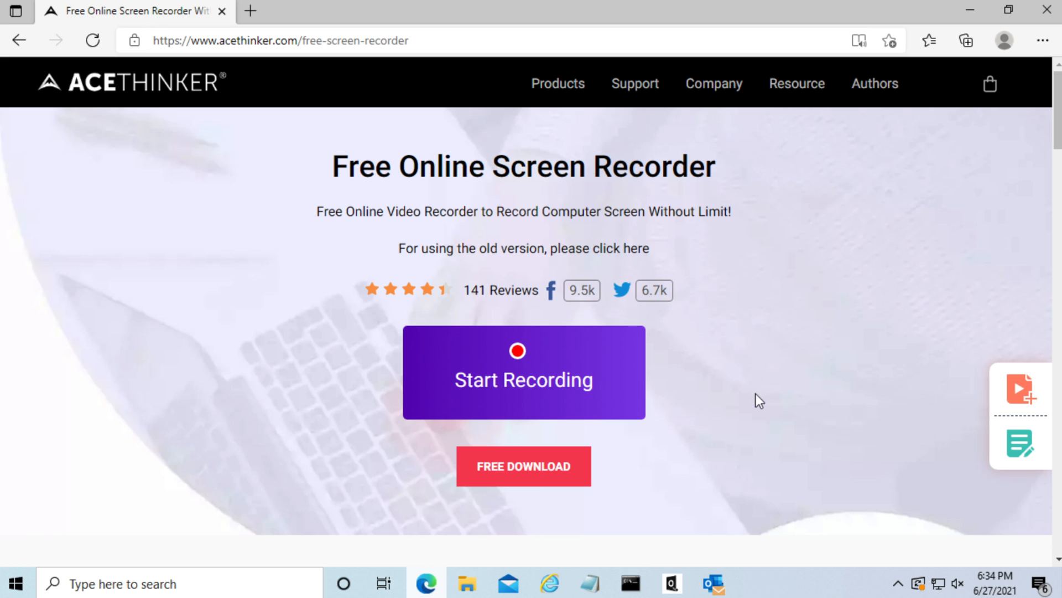
mouse_move(754, 399)
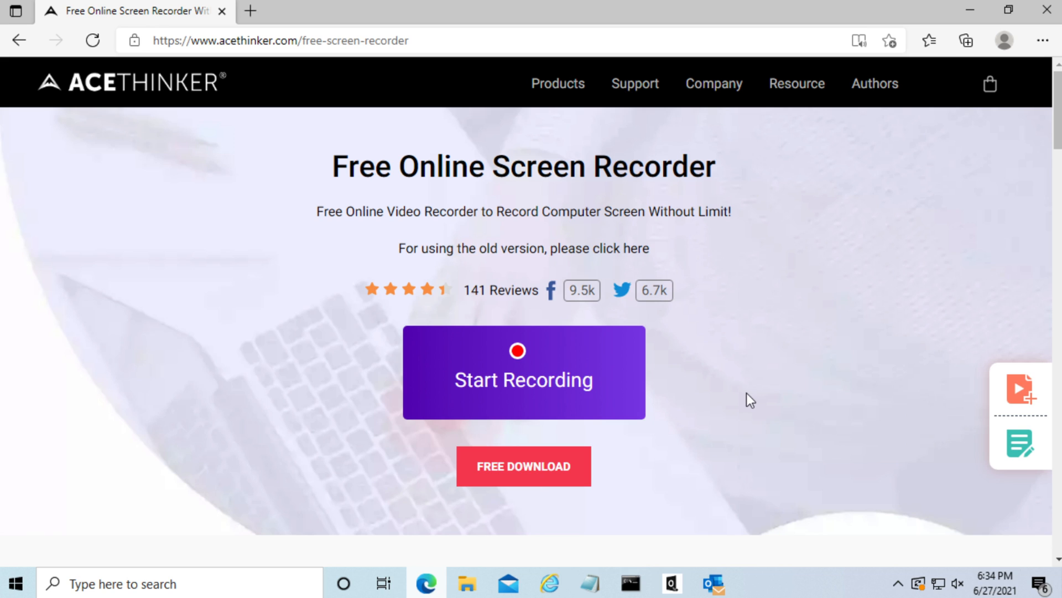
mouse_move(741, 397)
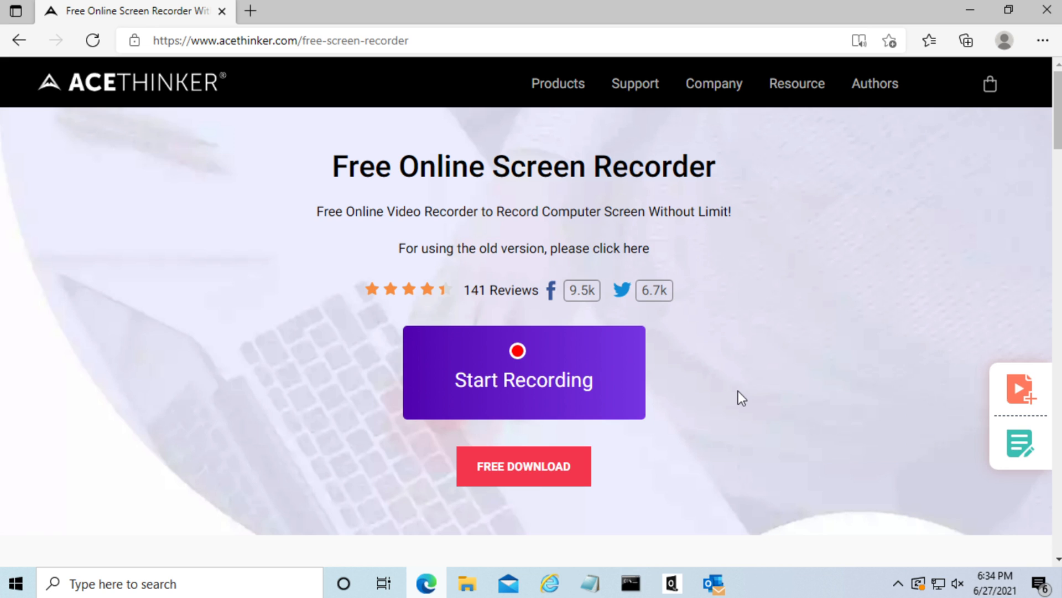
mouse_move(735, 395)
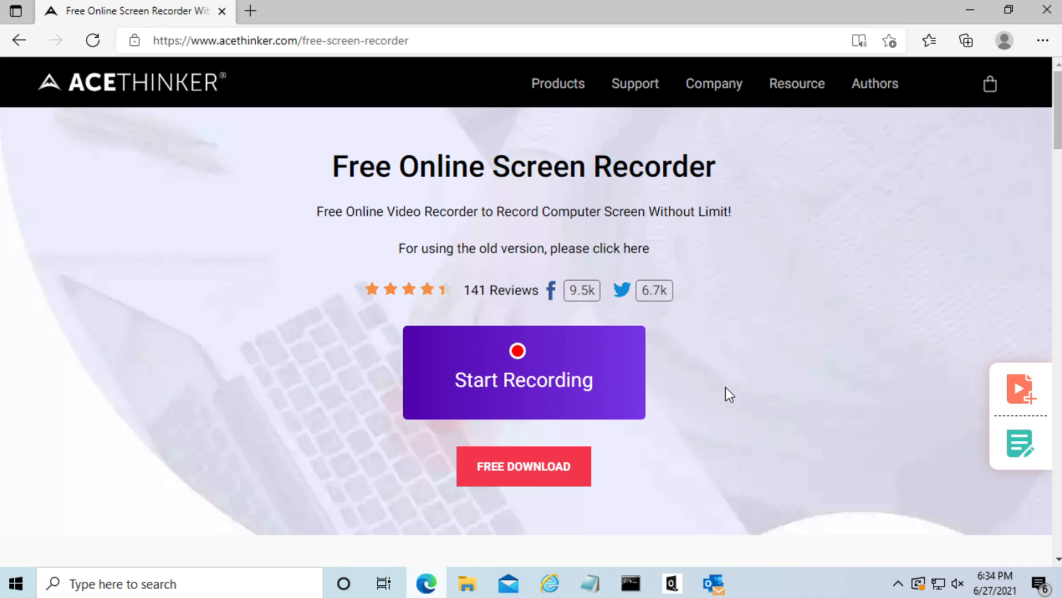
mouse_move(721, 390)
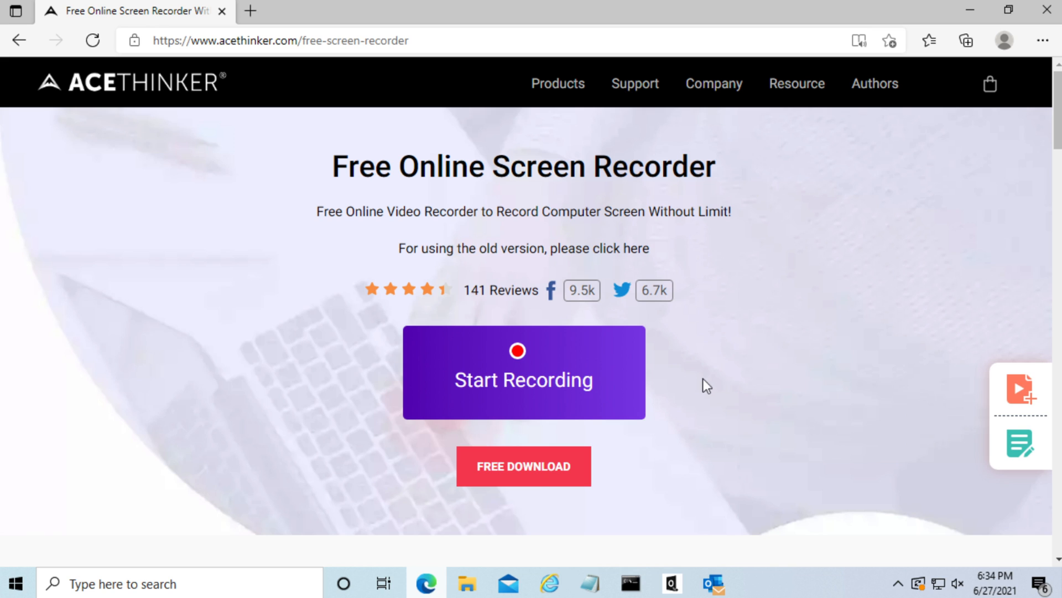
mouse_move(625, 369)
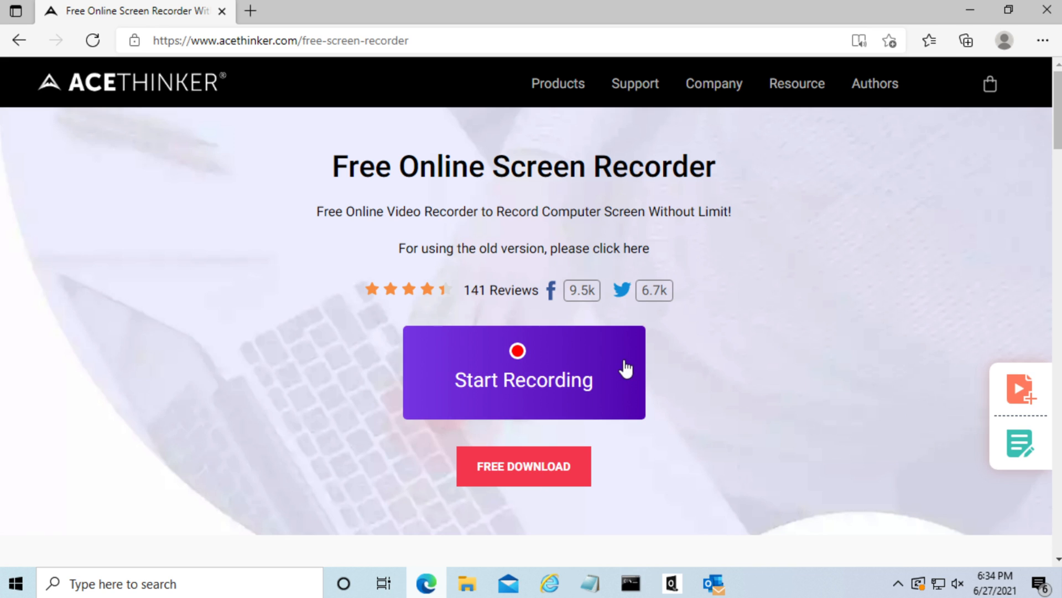
mouse_move(606, 356)
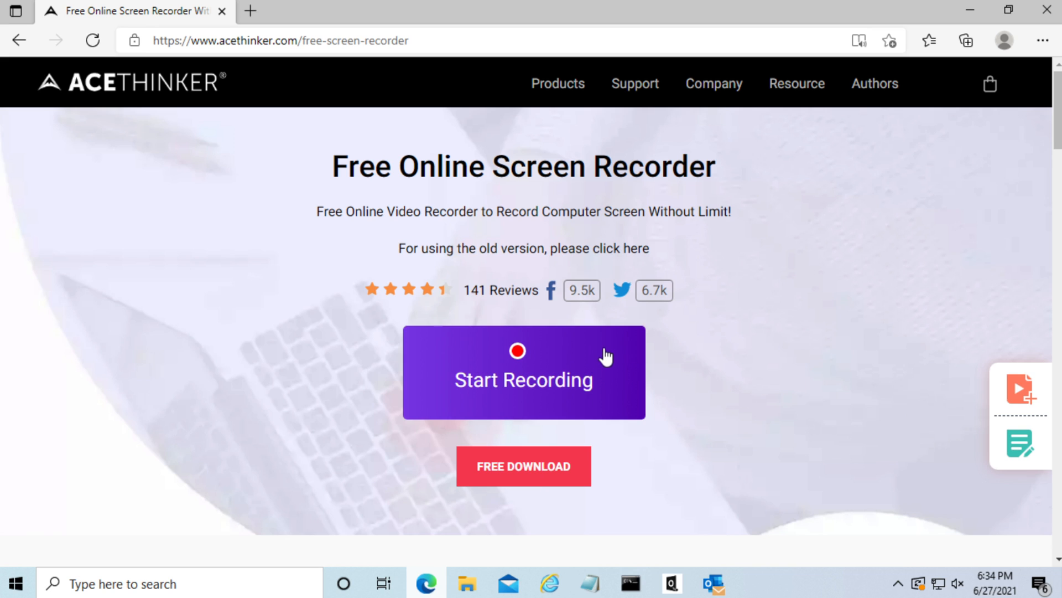
- Download the Acethinker Launcher, run its installer and finish setup to activate the service
click(522, 373)
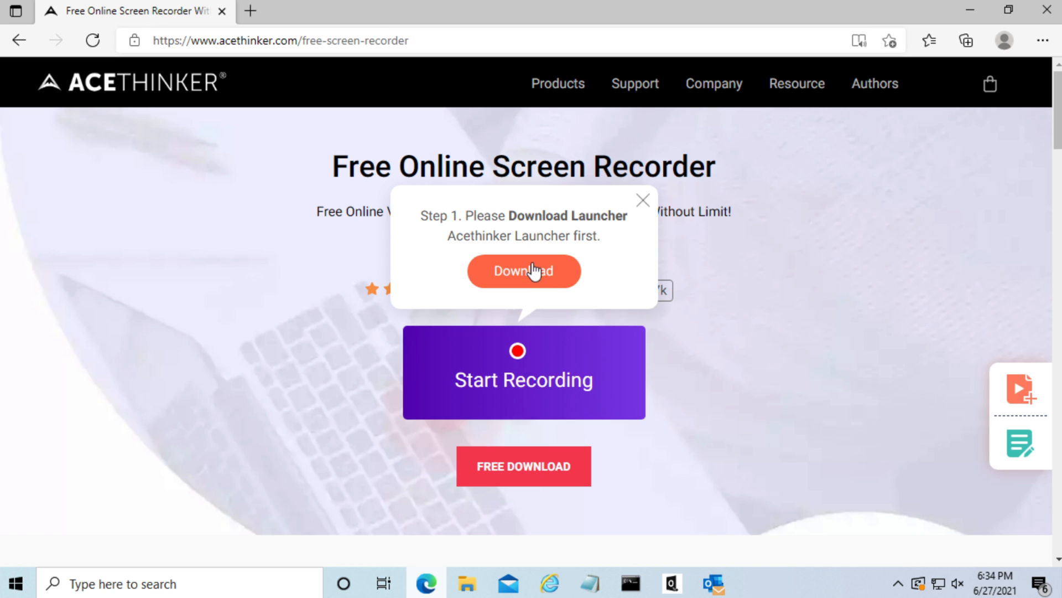
click(523, 271)
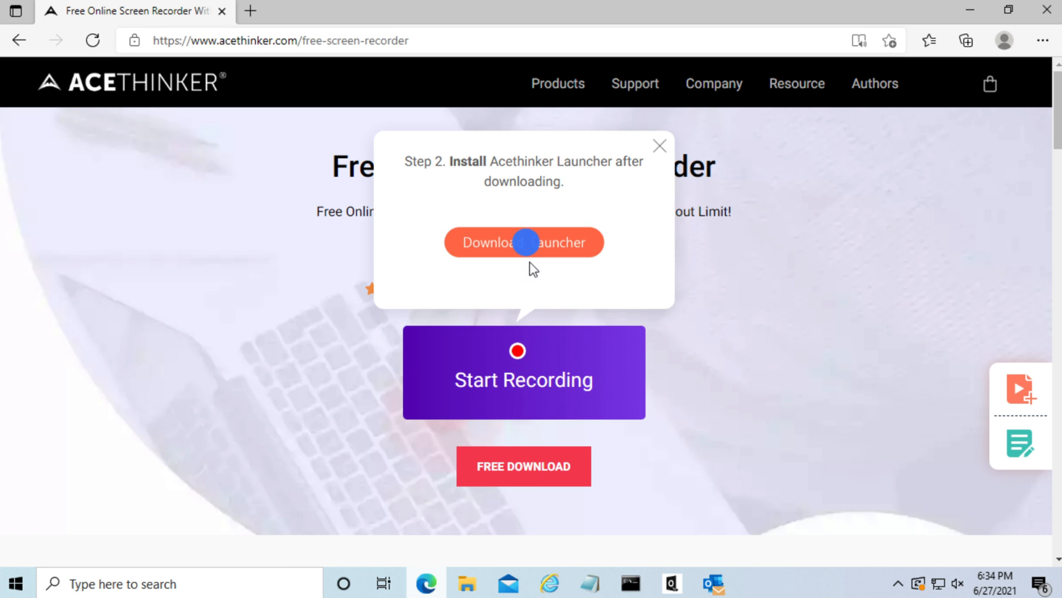
click(523, 242)
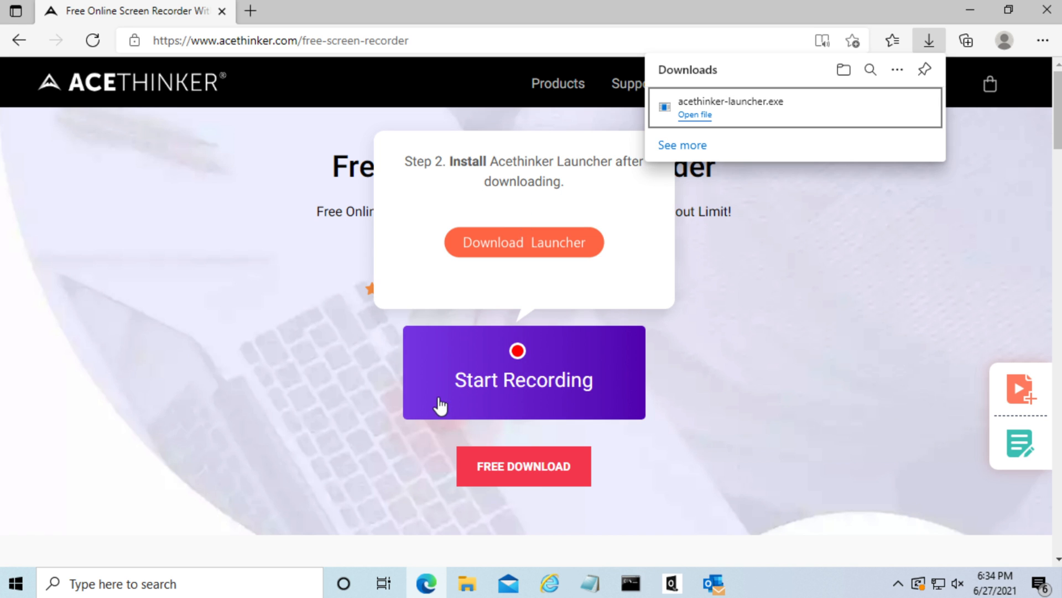
click(523, 241)
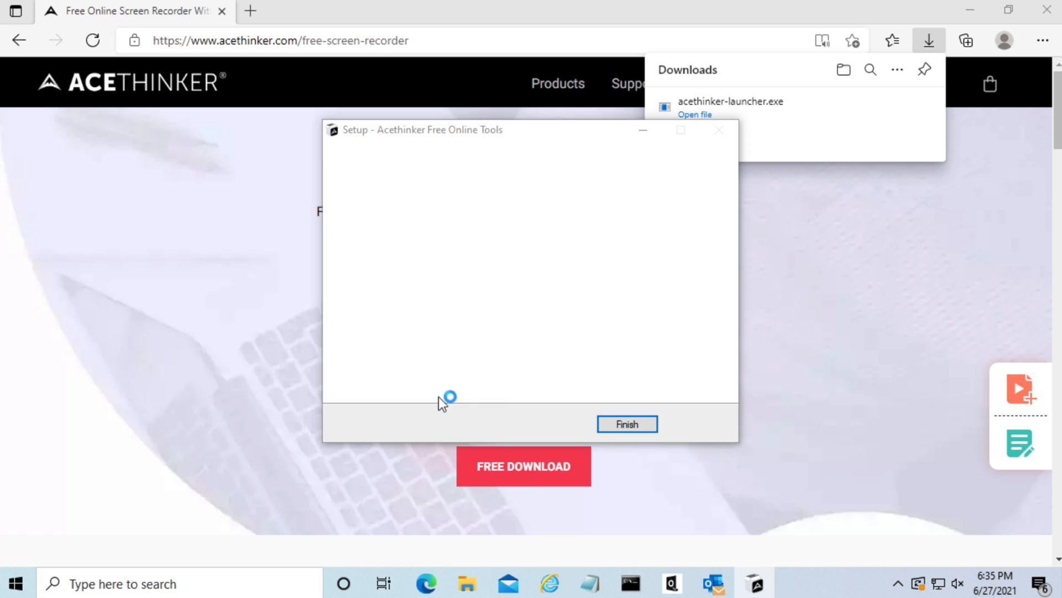
click(626, 424)
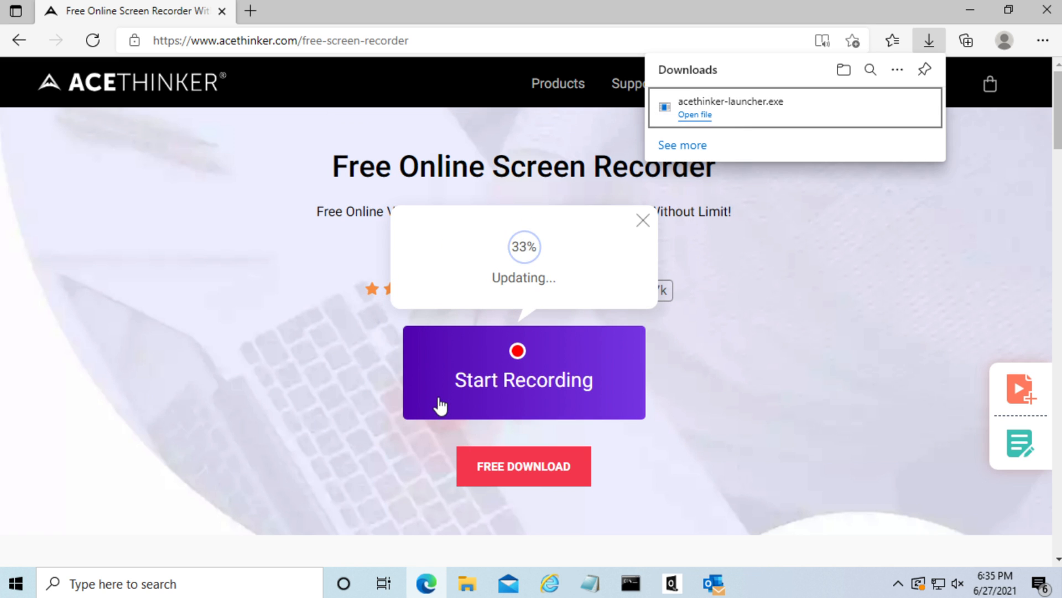
mouse_move(674, 353)
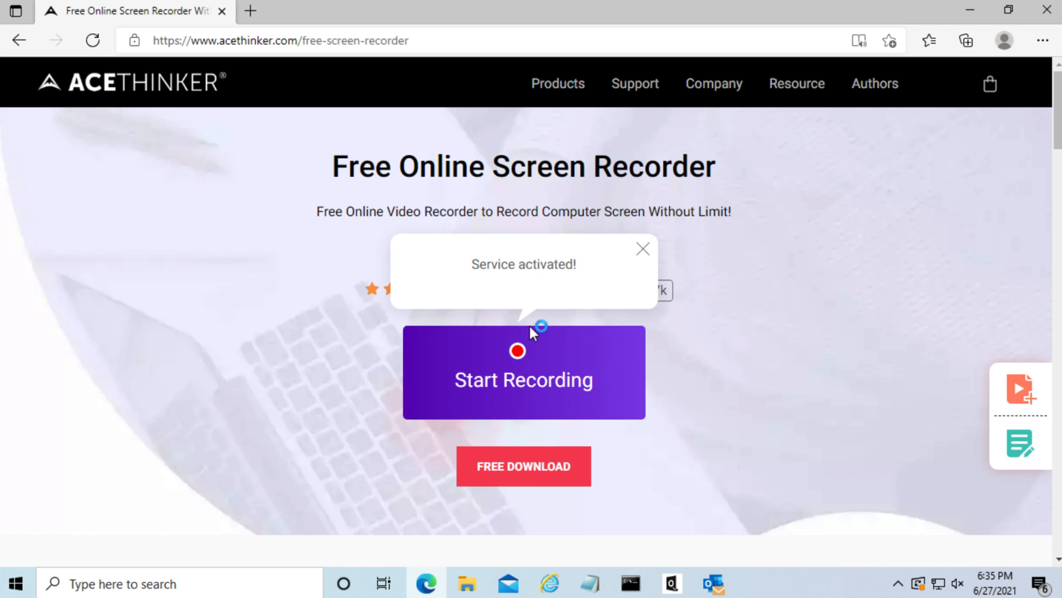
mouse_move(532, 334)
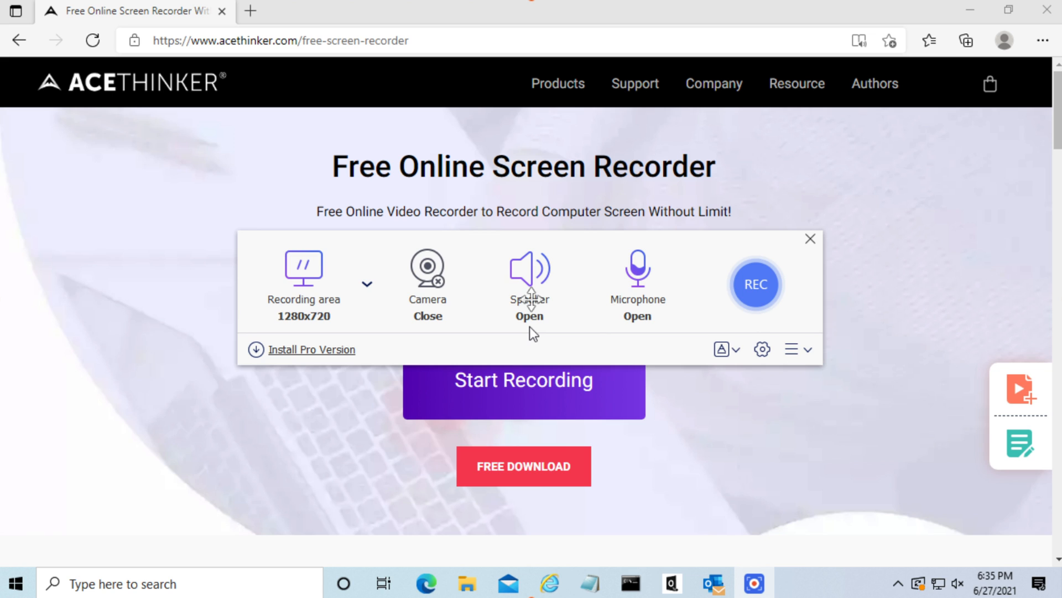
mouse_move(532, 268)
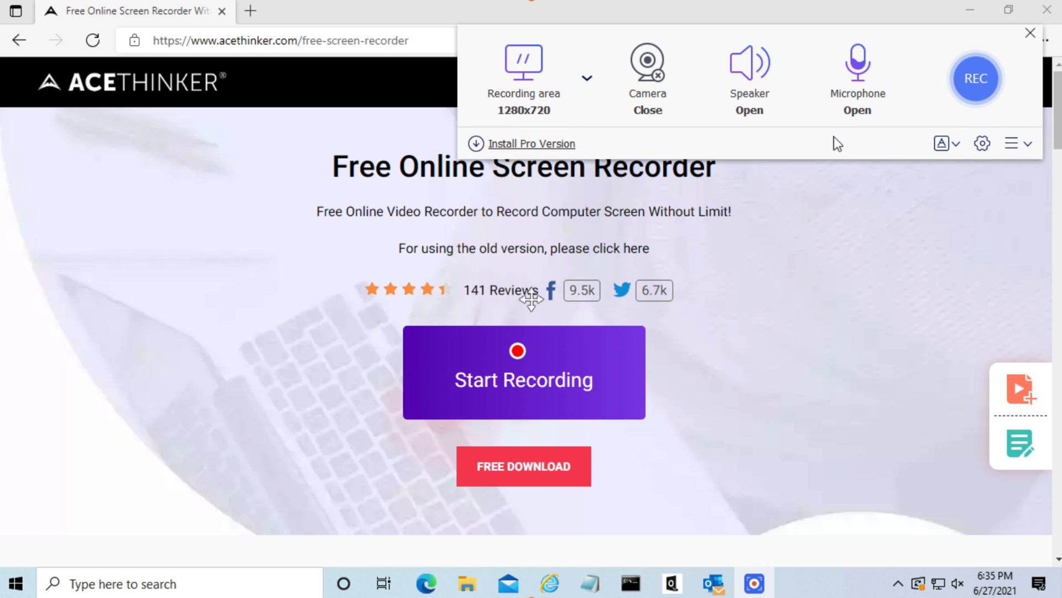
mouse_move(587, 83)
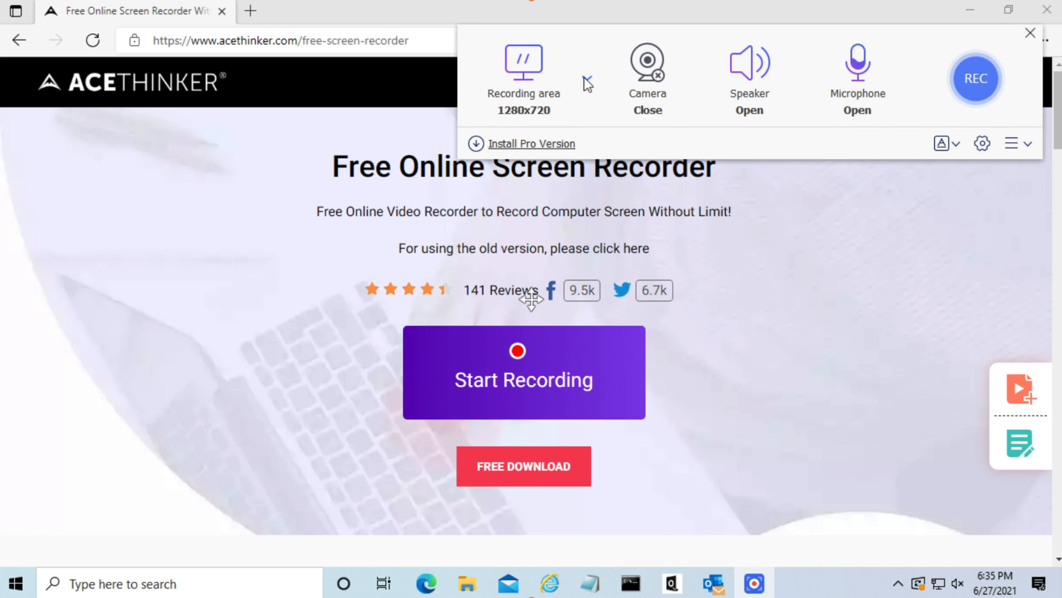
mouse_move(856, 91)
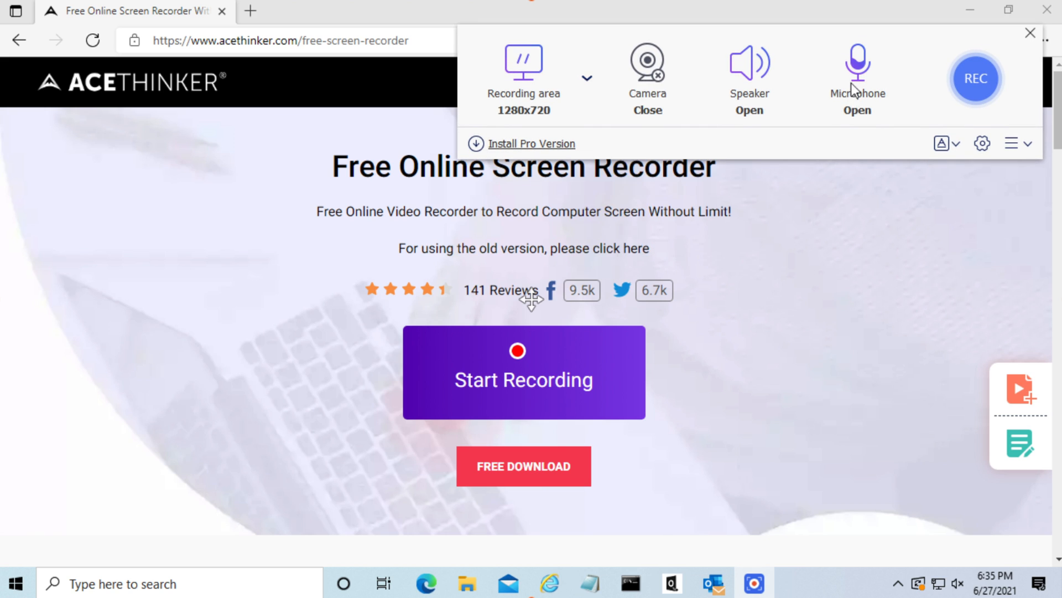
mouse_move(824, 141)
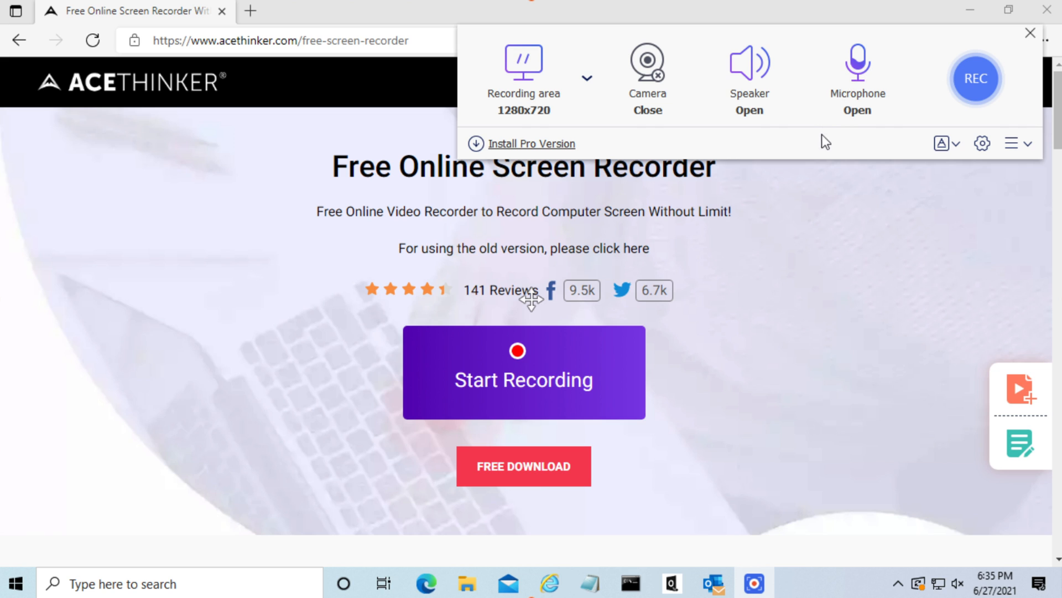
- Start the REC capture, then browse to youtube.com in a new tab while recording
click(1030, 33)
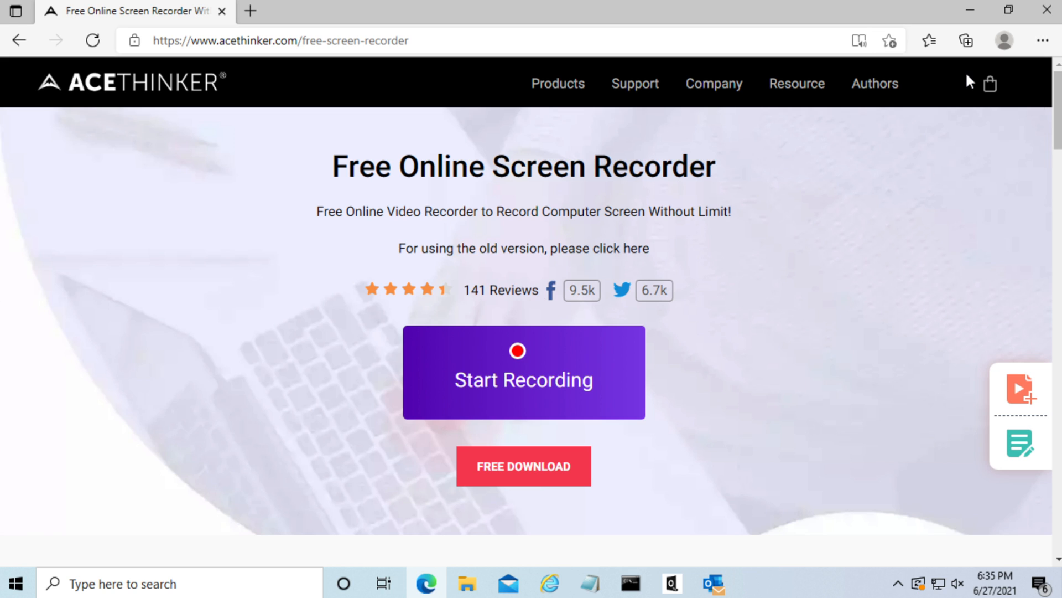
click(523, 373)
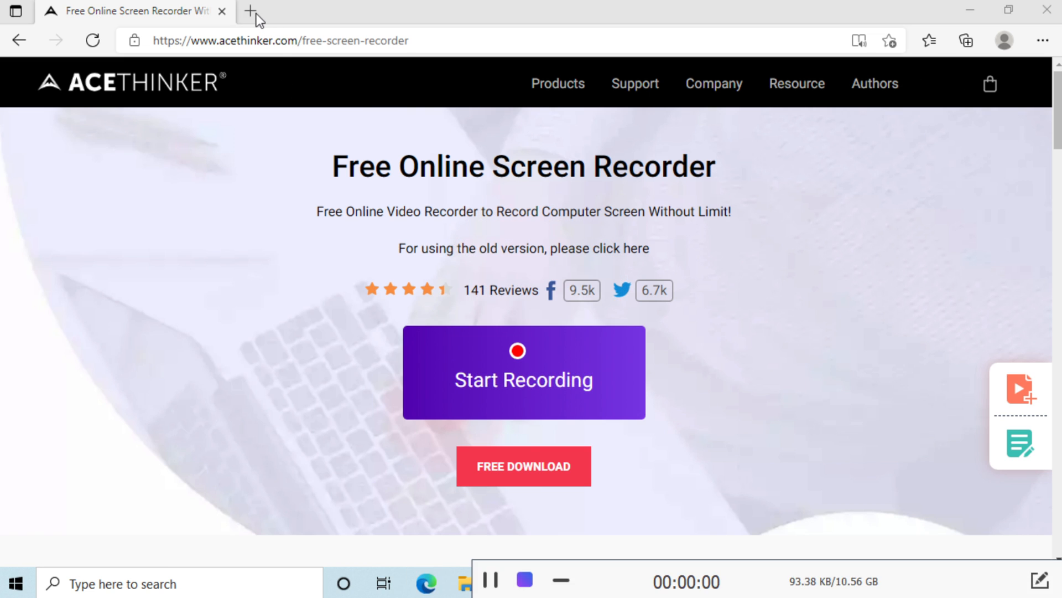
click(250, 11)
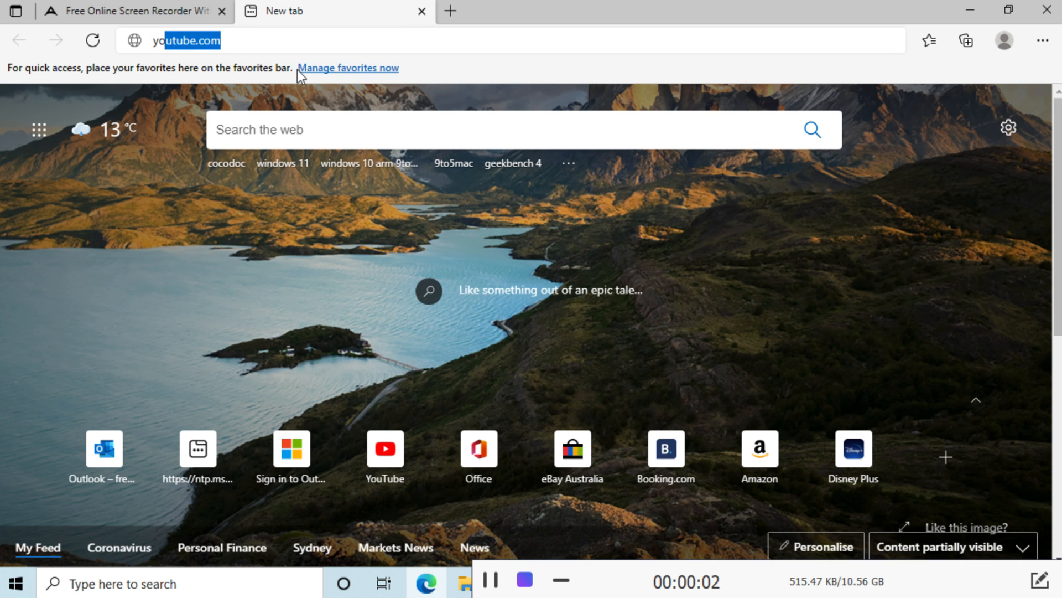
key(Enter)
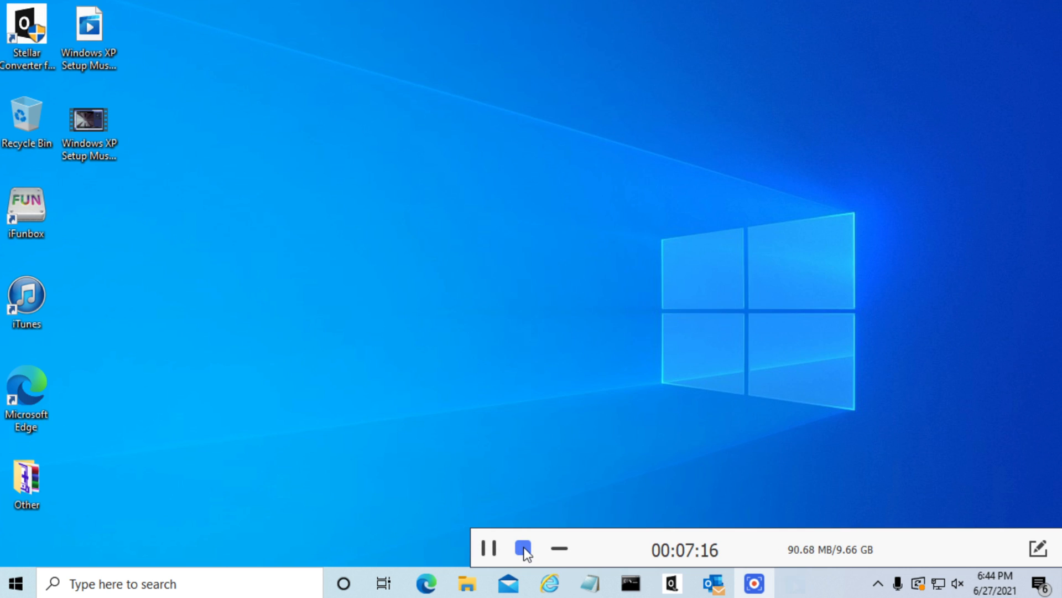
- Stop the capture and select the saved 7:20, 16MB WMV recording in the list
click(522, 548)
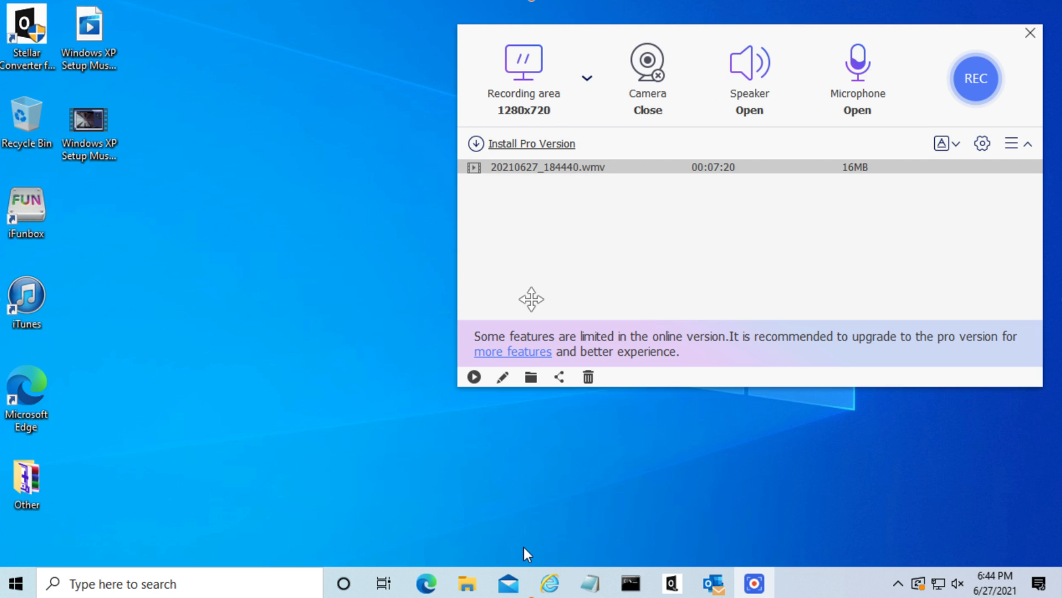
mouse_move(581, 280)
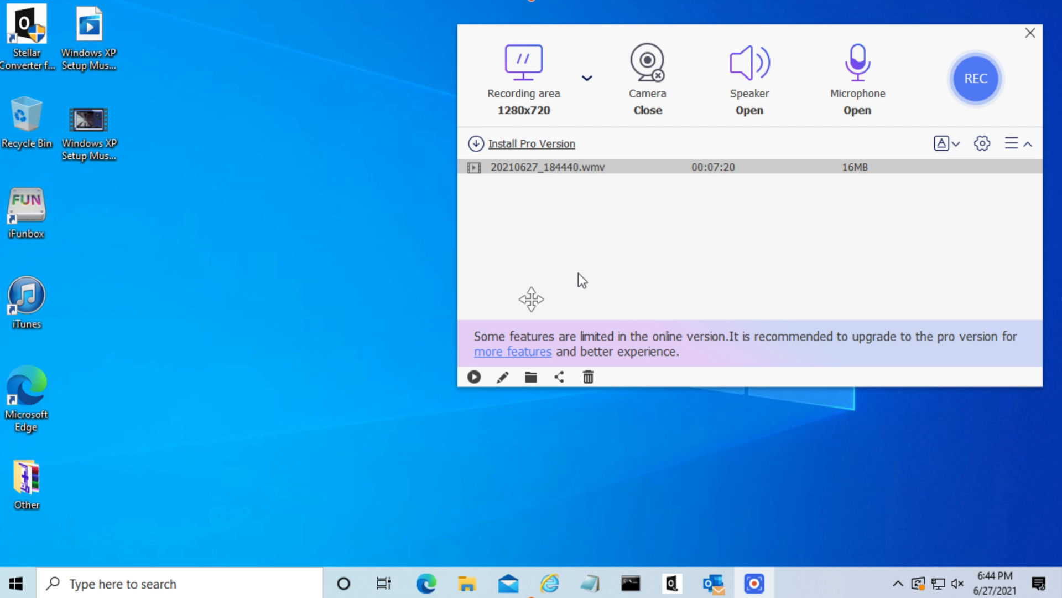
click(547, 167)
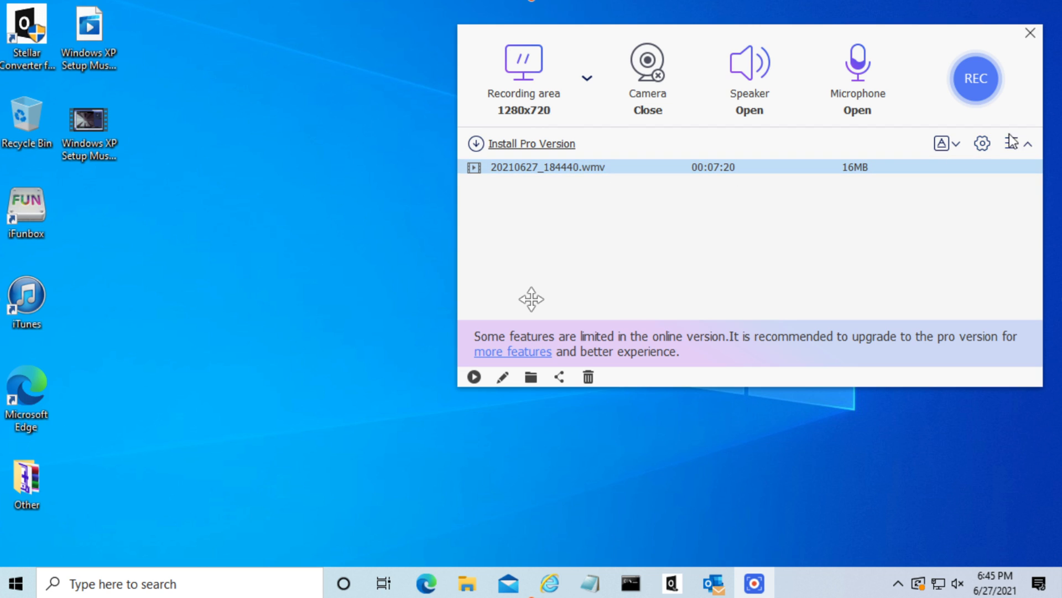
- Check the output location in Settings and confirm with OK
click(982, 143)
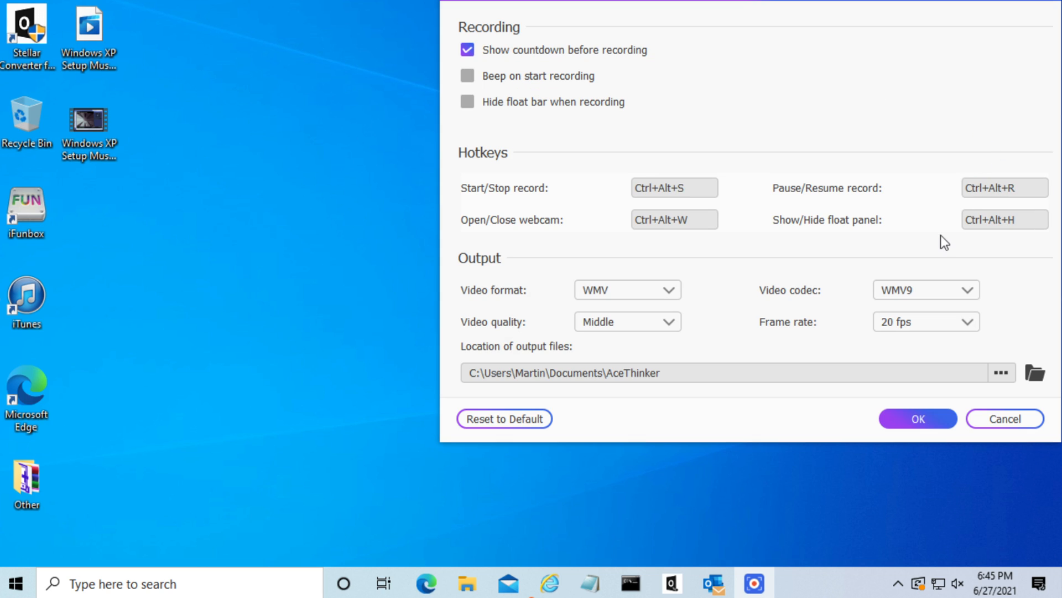
mouse_move(933, 446)
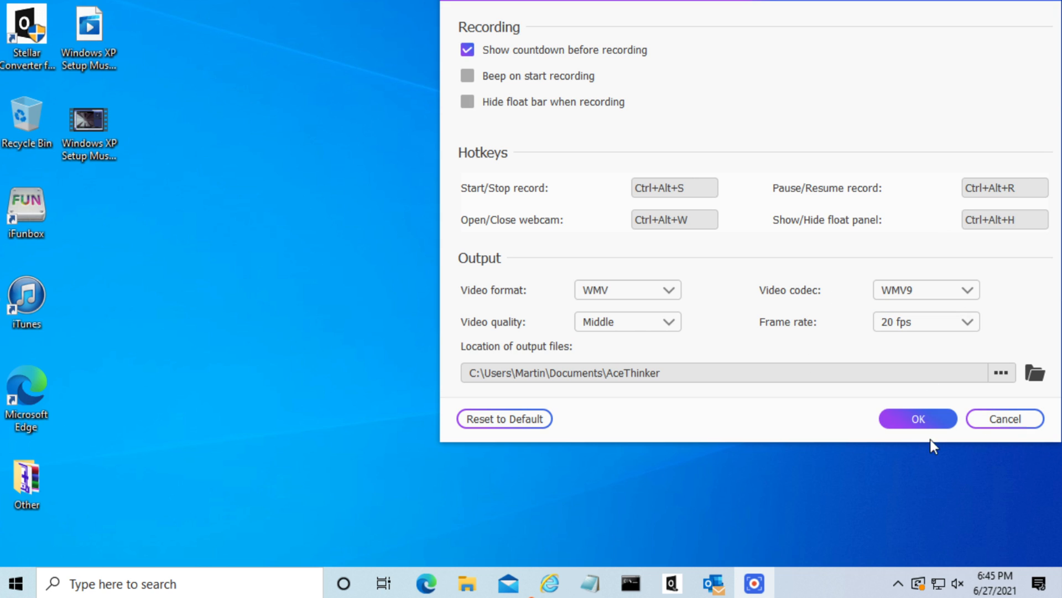
click(918, 419)
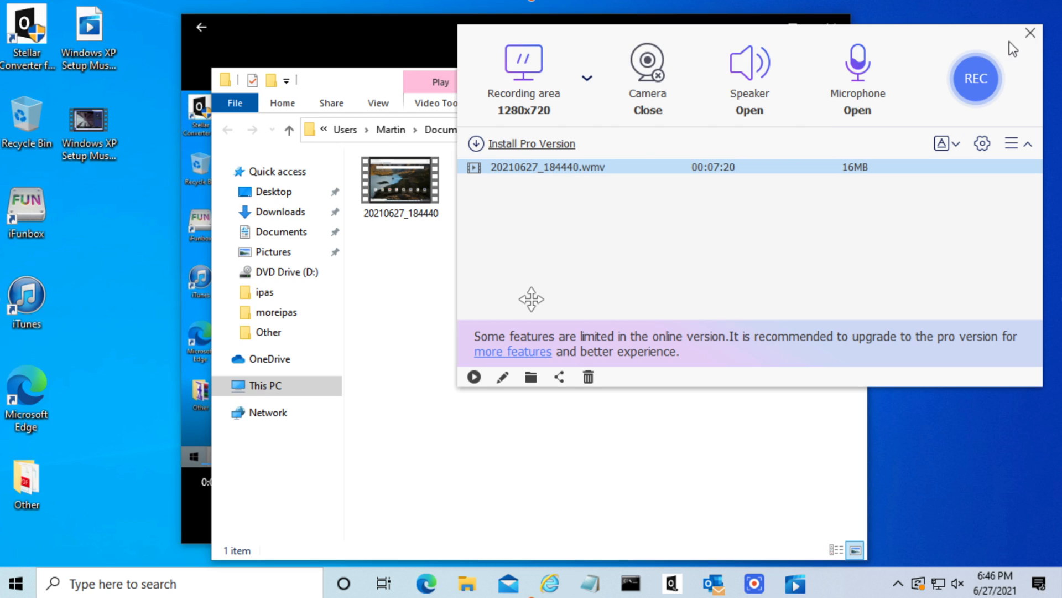
- Bring the Documents\AceThinker File Explorer window to the front to view the WMV file
click(1030, 33)
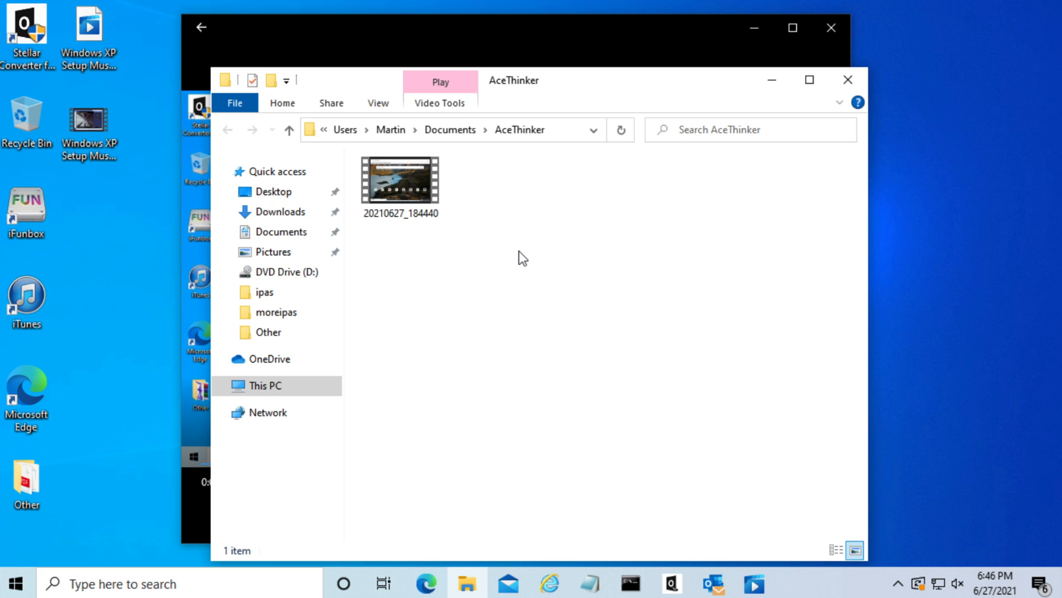
mouse_move(432, 232)
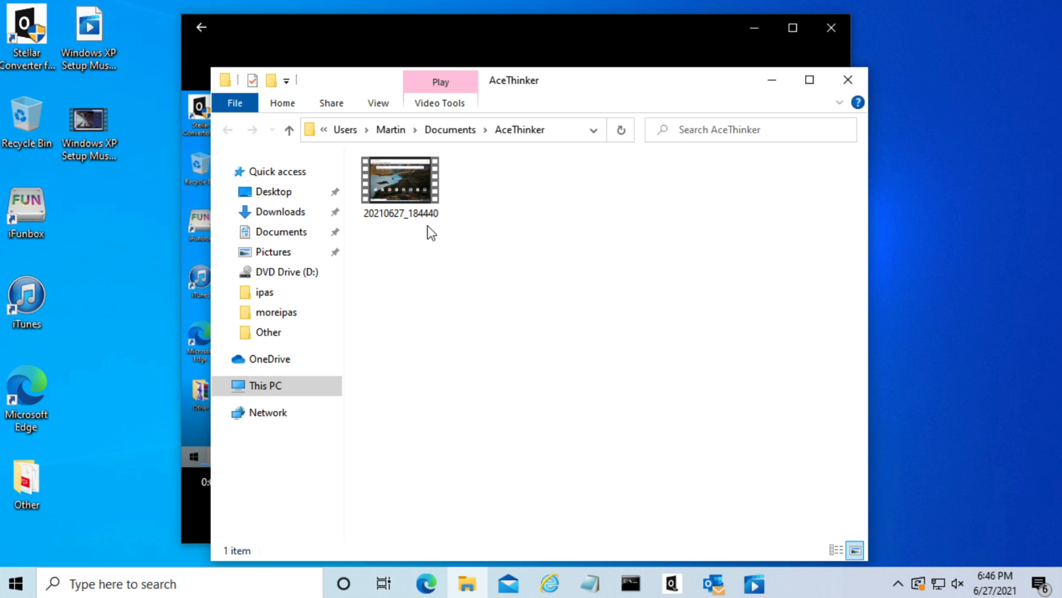
mouse_move(385, 176)
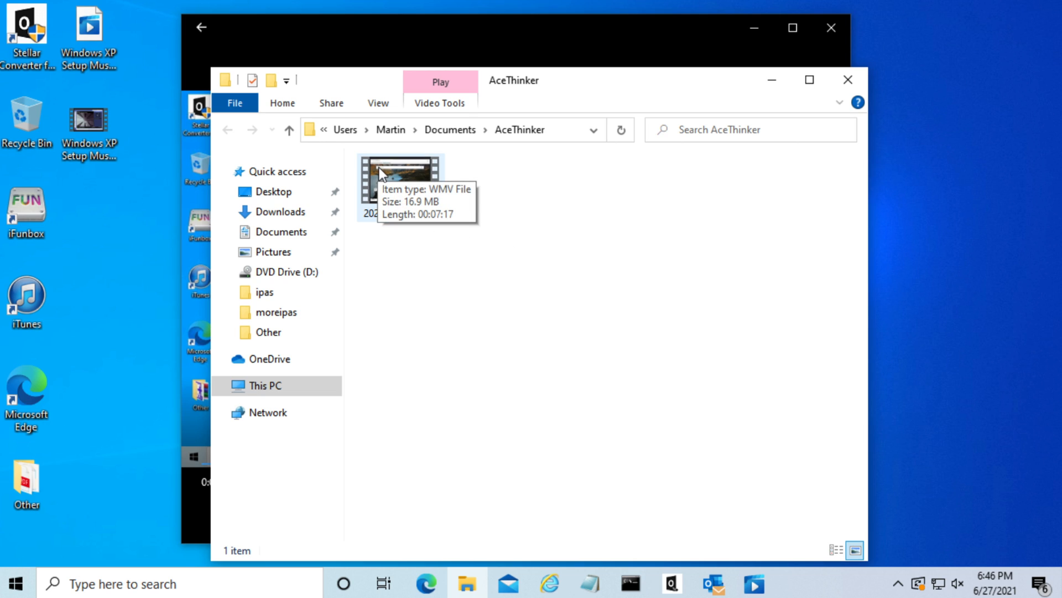